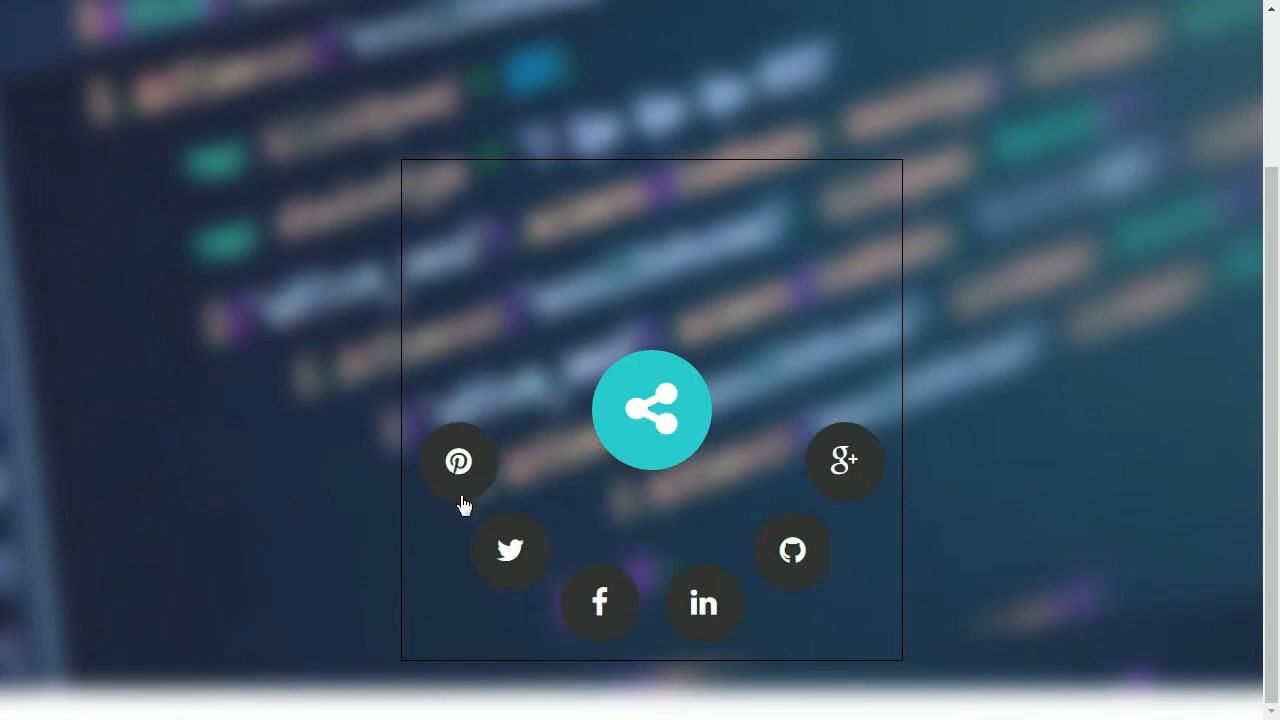
{"action": "mouse_move", "coordinate": [464, 504]}
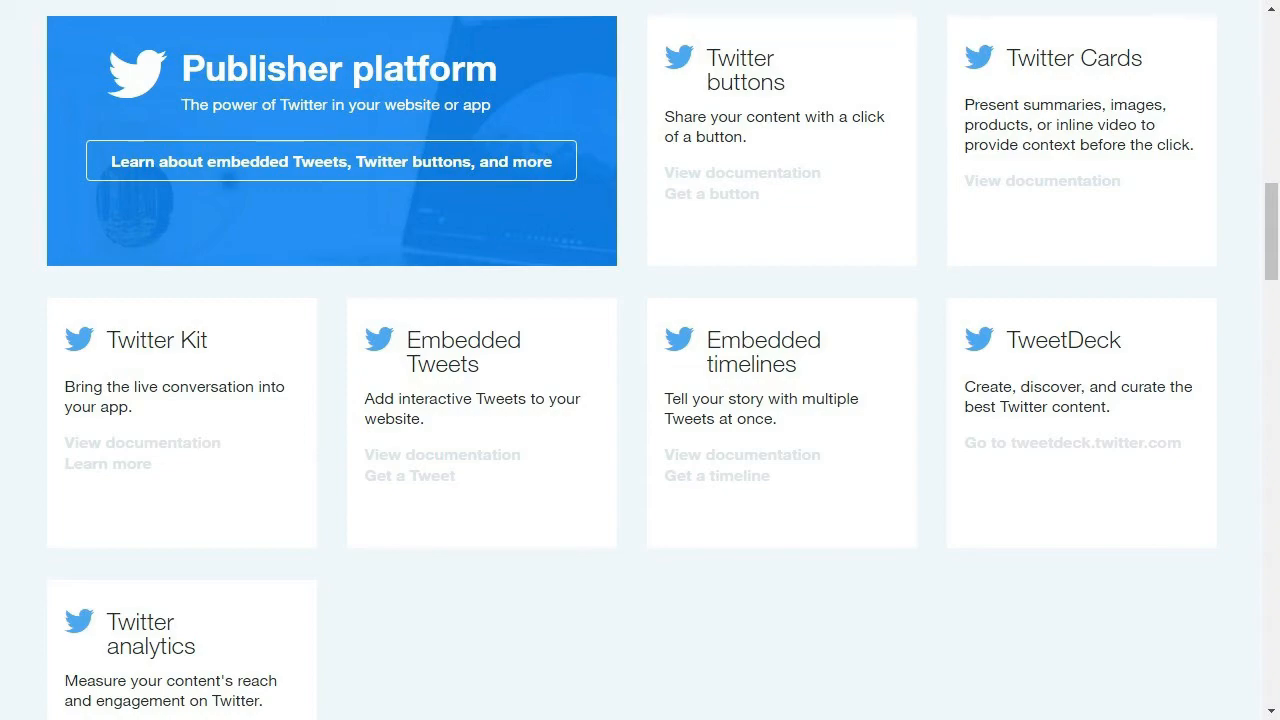
Browse the developer docs overview listing Fabric, Twitter for Websites, Cards, OAuth and the APIs
{"action": "scroll", "scroll_direction": "down", "scroll_amount": 3}
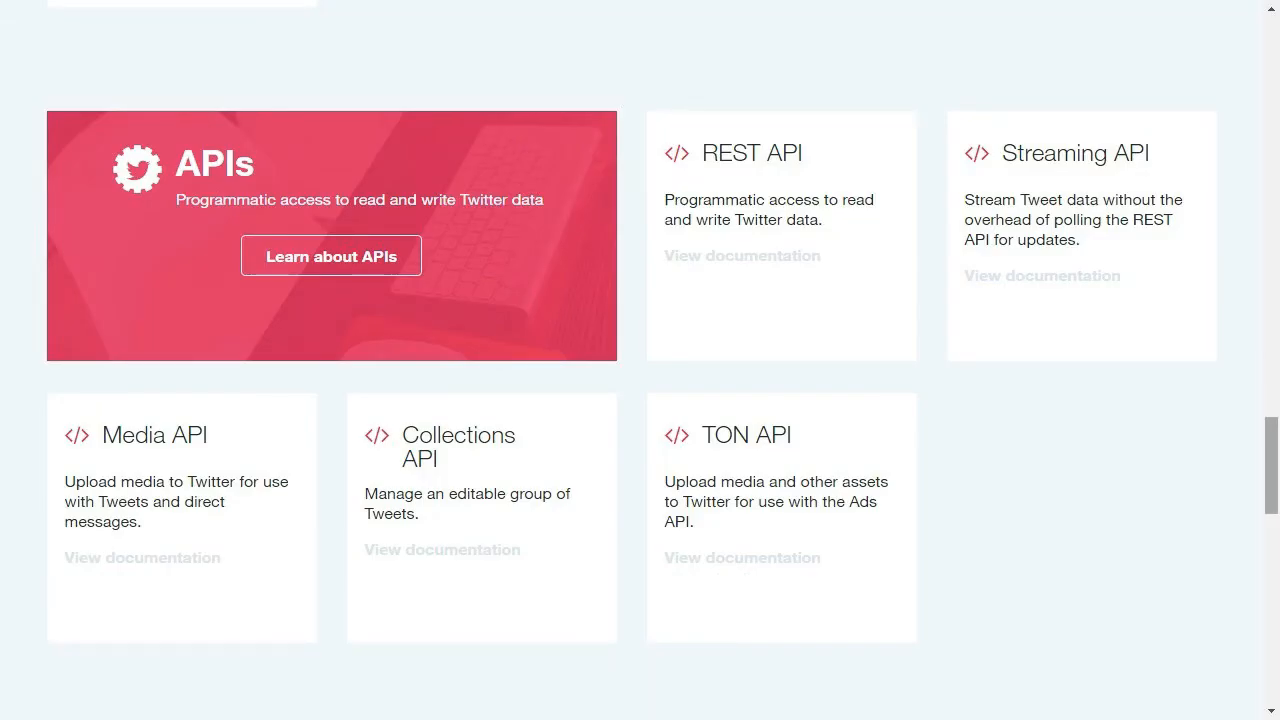
{"action": "left_click", "coordinate": [332, 256]}
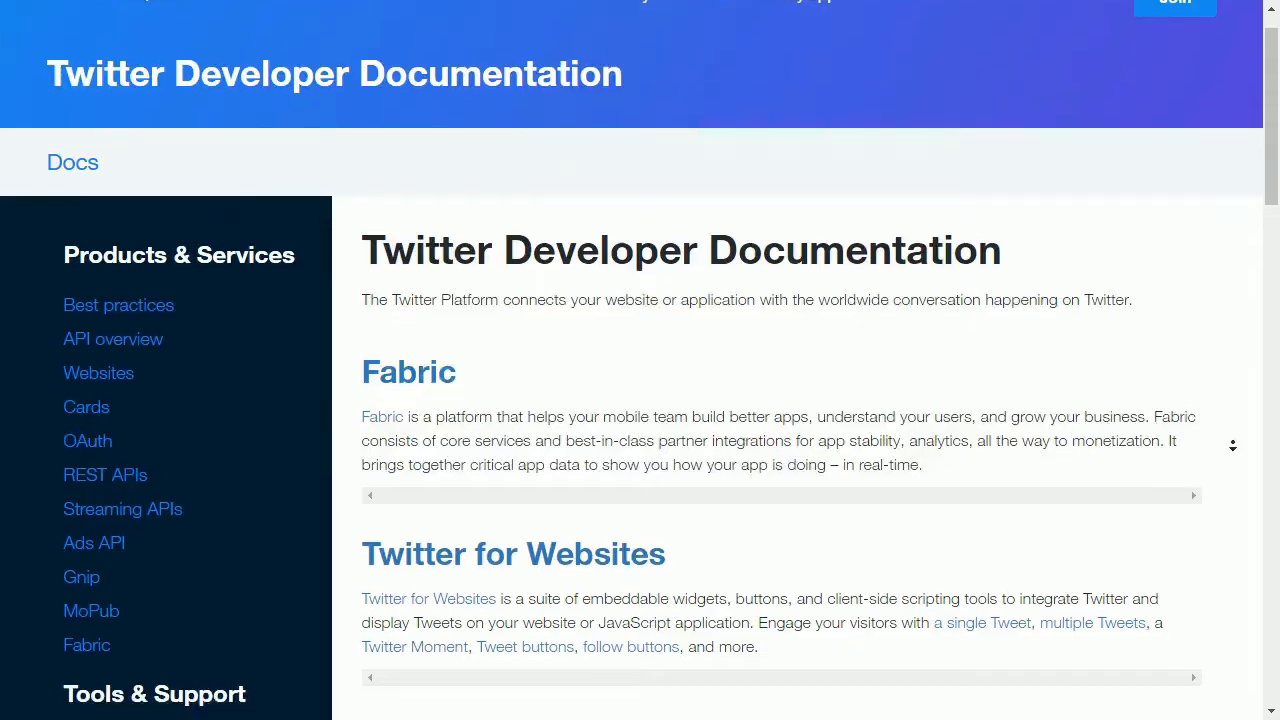
{"action": "scroll", "scroll_direction": "down", "scroll_amount": 3}
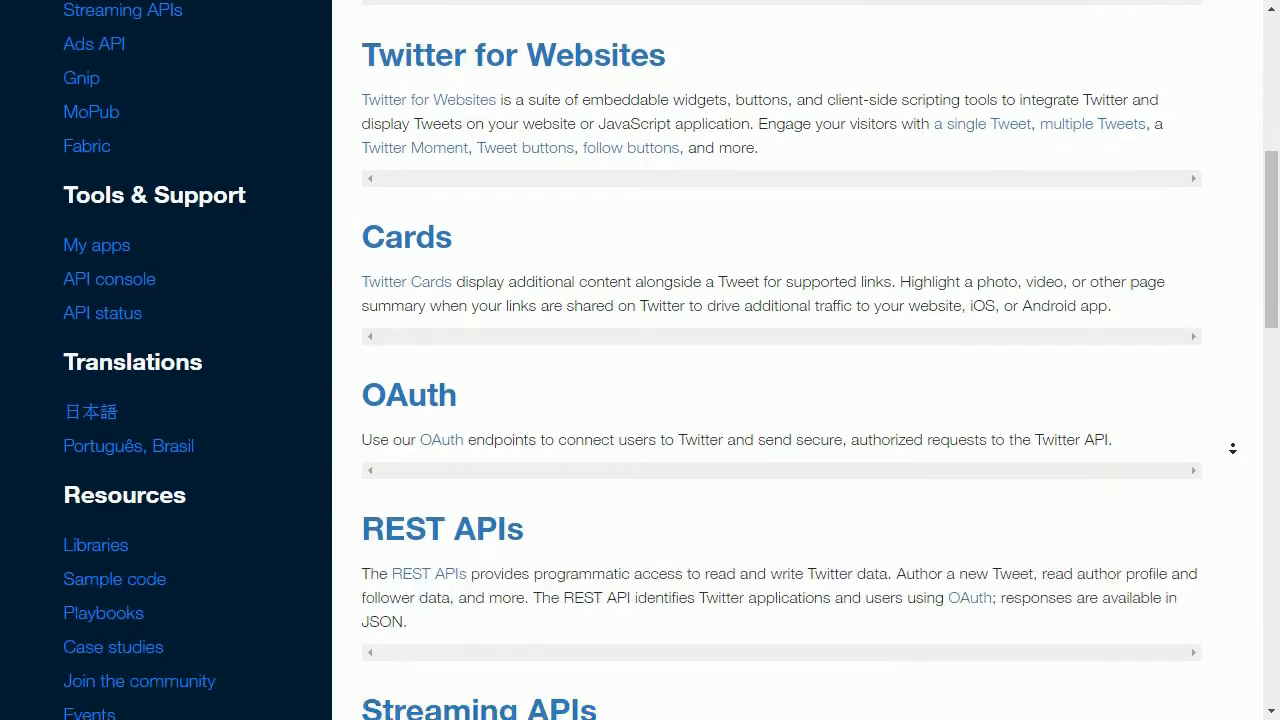
{"action": "scroll", "scroll_direction": "down", "scroll_amount": 3}
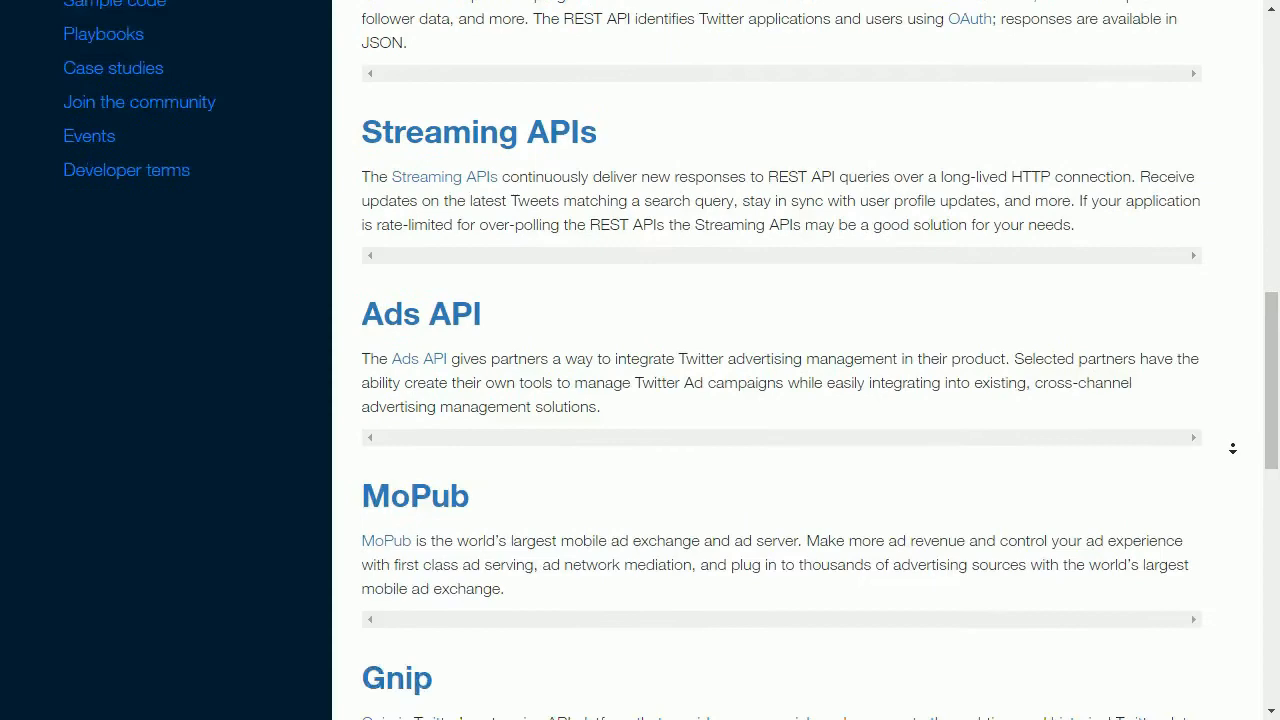
{"action": "scroll", "scroll_direction": "down", "scroll_amount": 3}
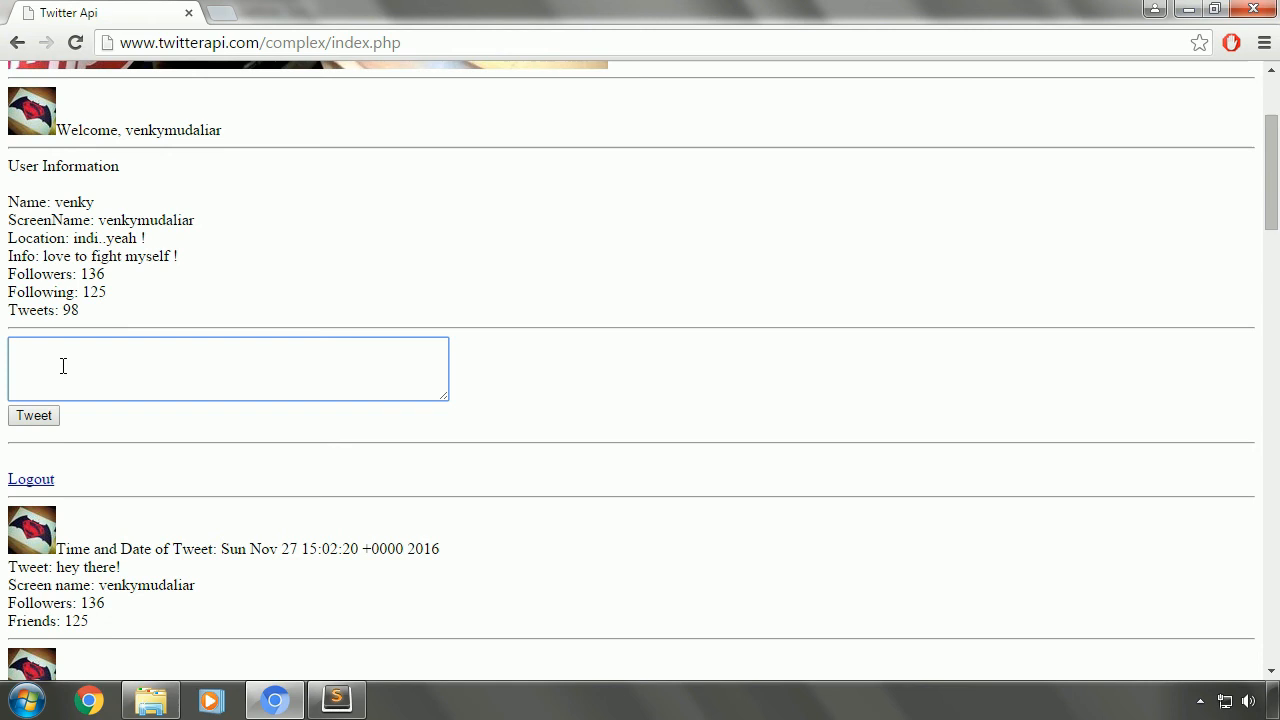
Submit the 'hello world!' tweet from the demo page and review the resulting list
{"action": "left_click", "coordinate": [32, 316]}
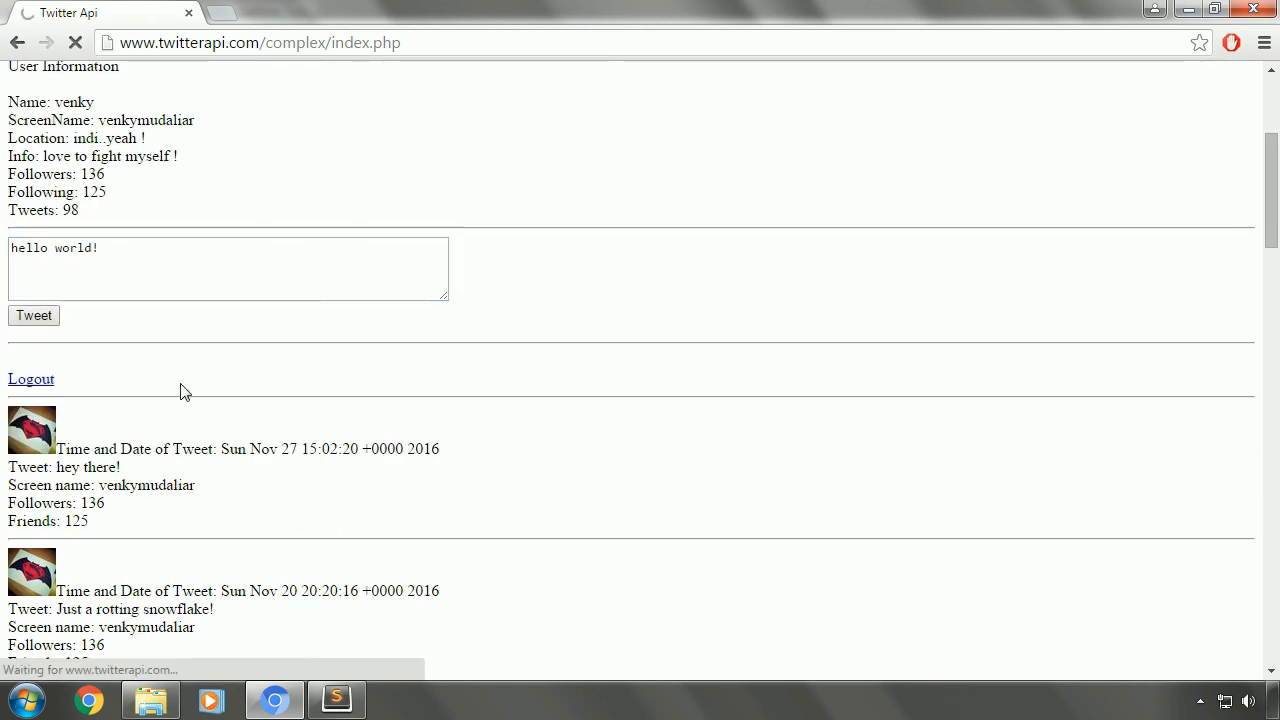
{"action": "left_click", "coordinate": [32, 316]}
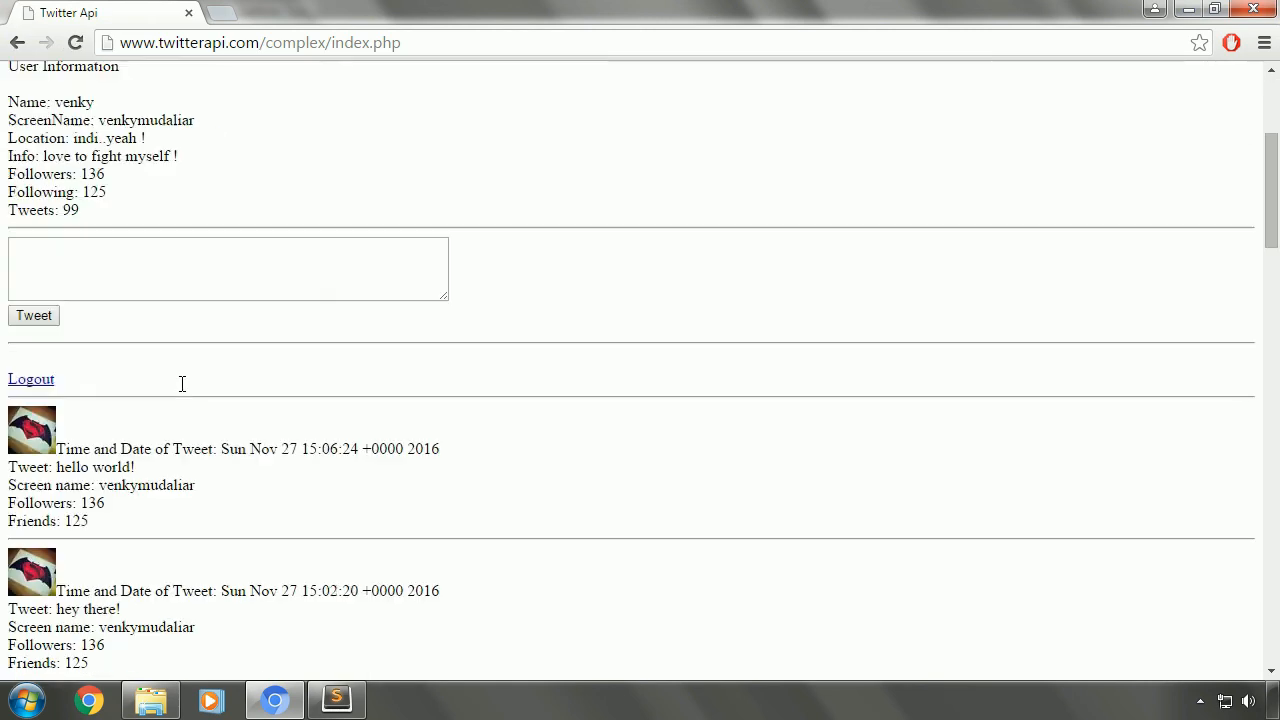
{"action": "mouse_move", "coordinate": [144, 326]}
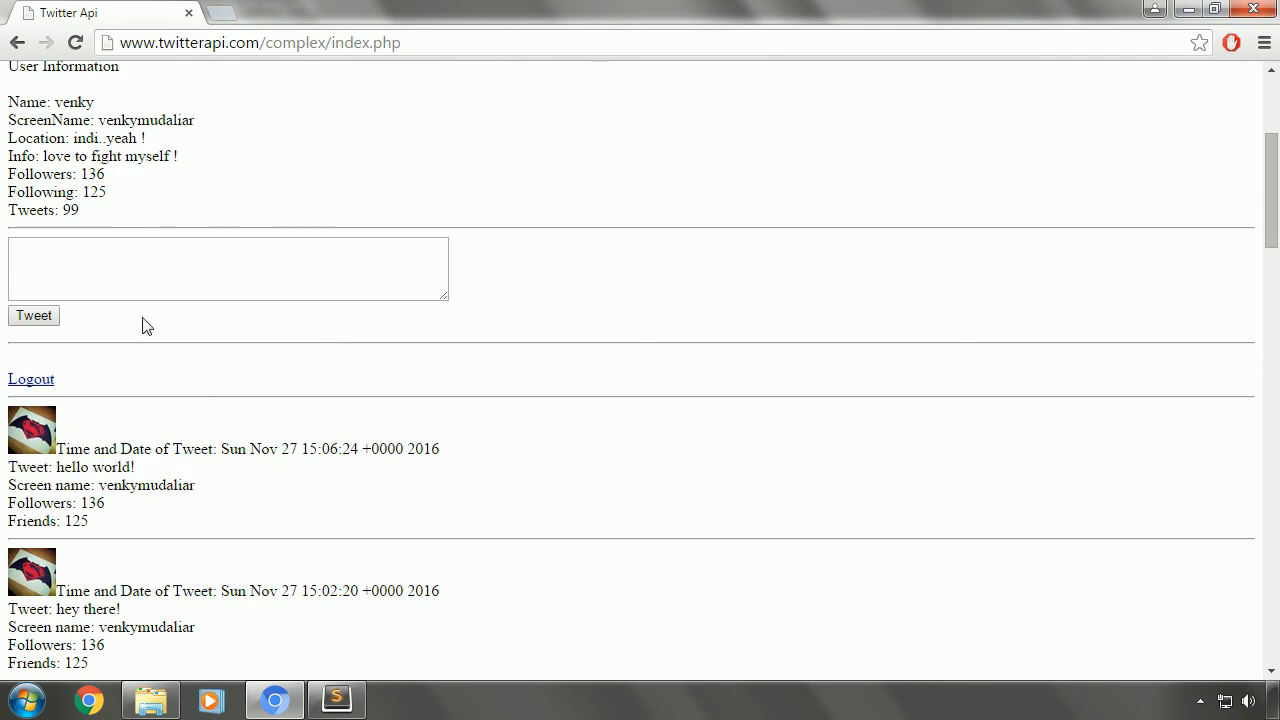
{"action": "scroll", "scroll_direction": "down", "scroll_amount": 3}
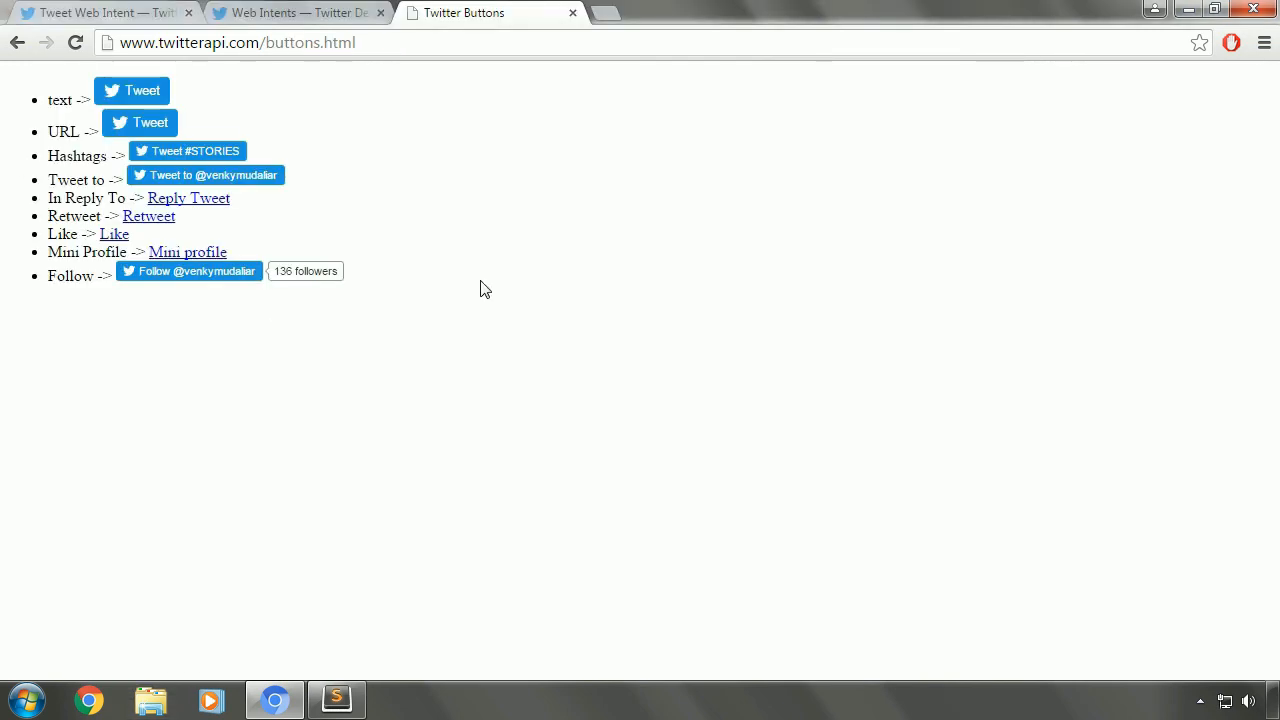
{"action": "mouse_move", "coordinate": [250, 110]}
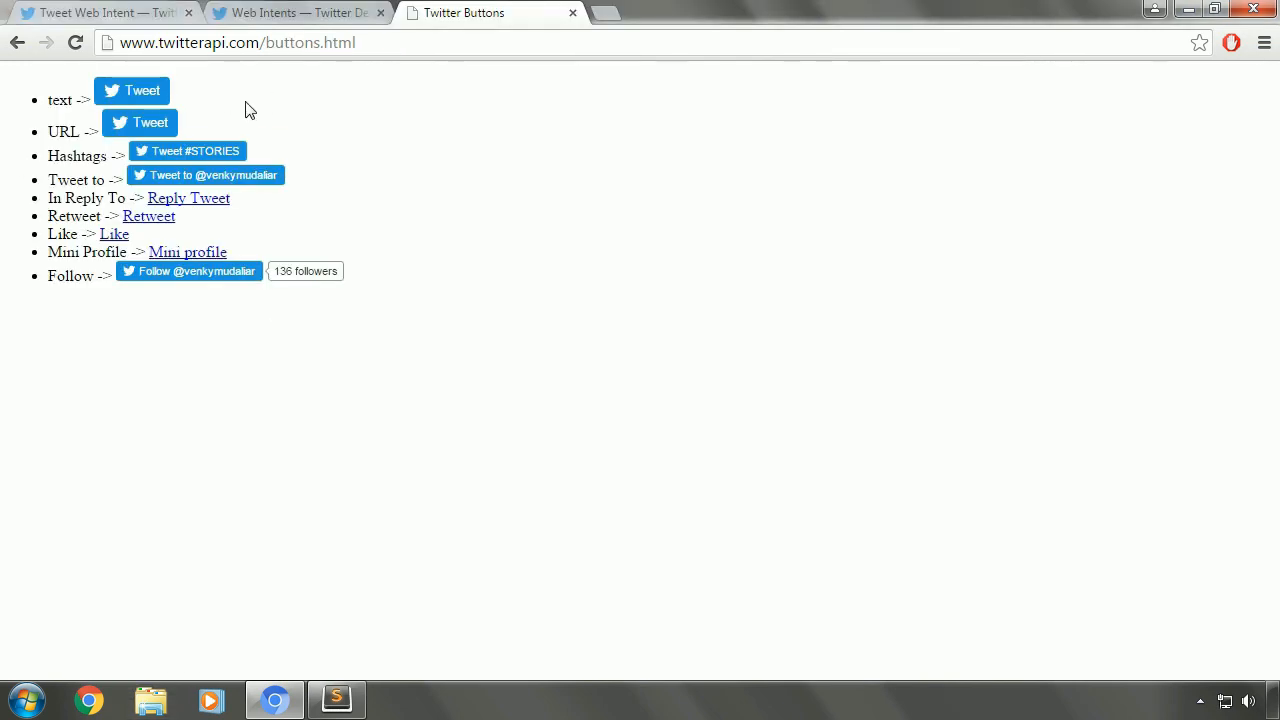